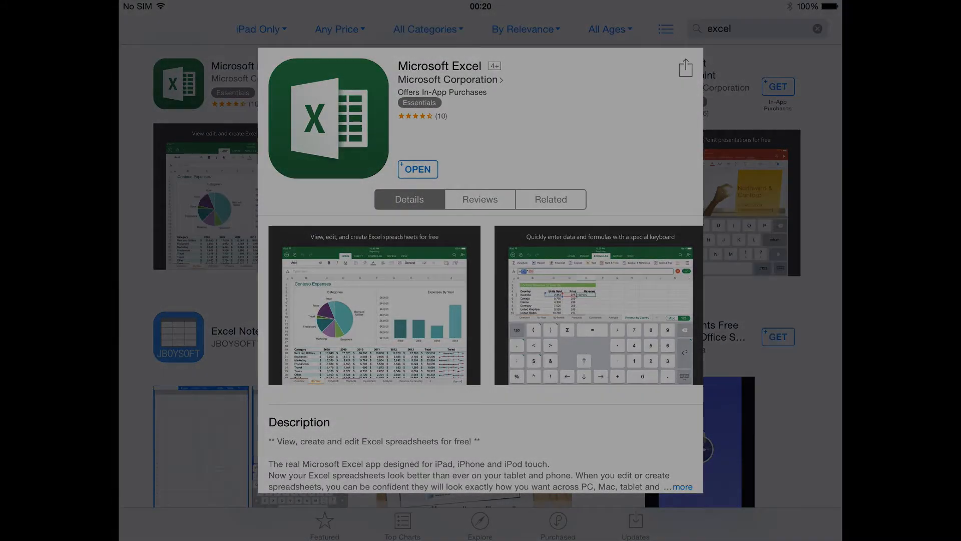
Launch Microsoft Excel from its App Store page to reach the template gallery.
left_click(417, 169)
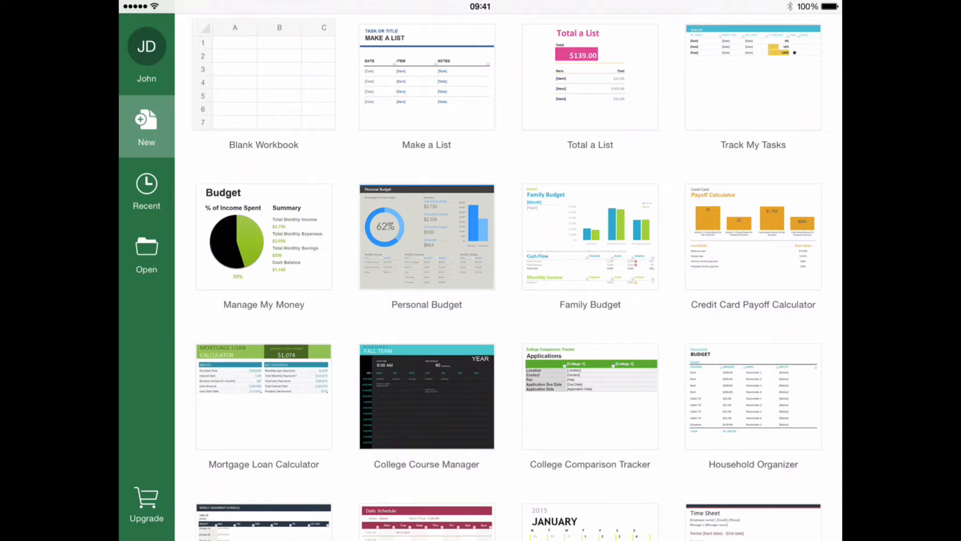
Browse OneDrive files and the Add a Place cloud services, then return to iPad workbooks.
left_click(146, 252)
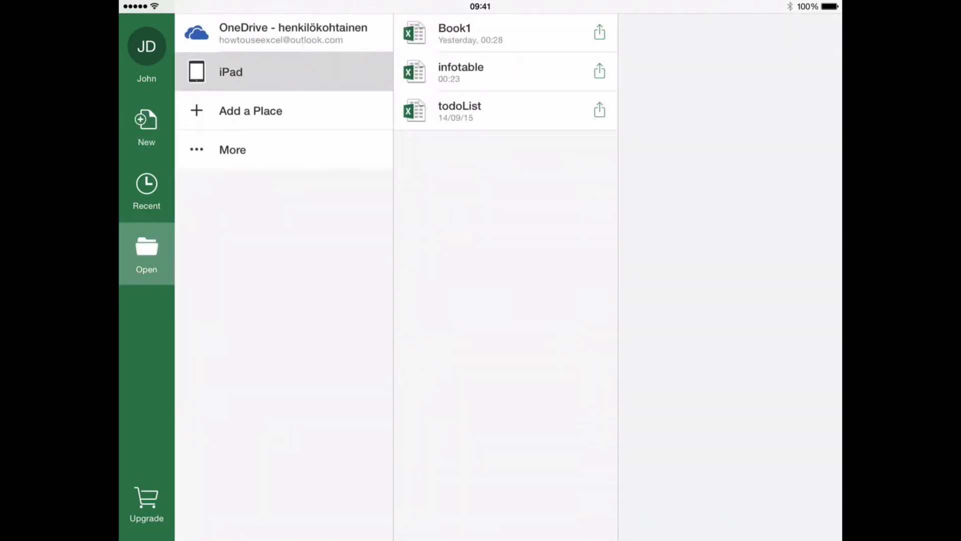
left_click(283, 32)
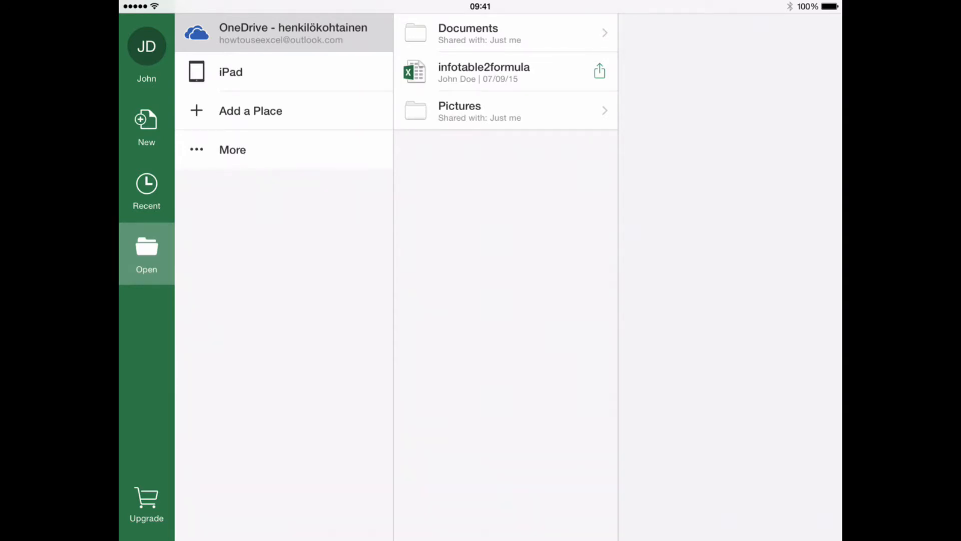
left_click(282, 72)
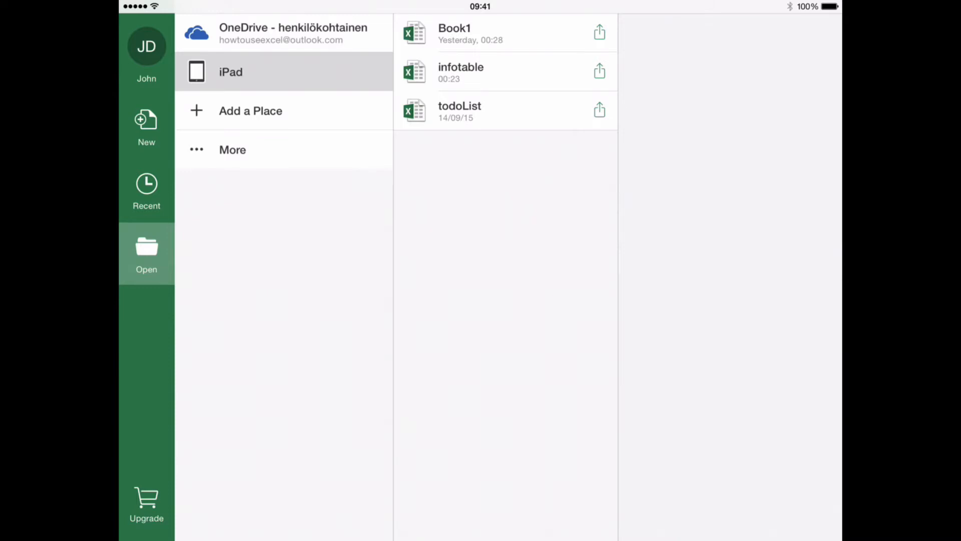
left_click(250, 110)
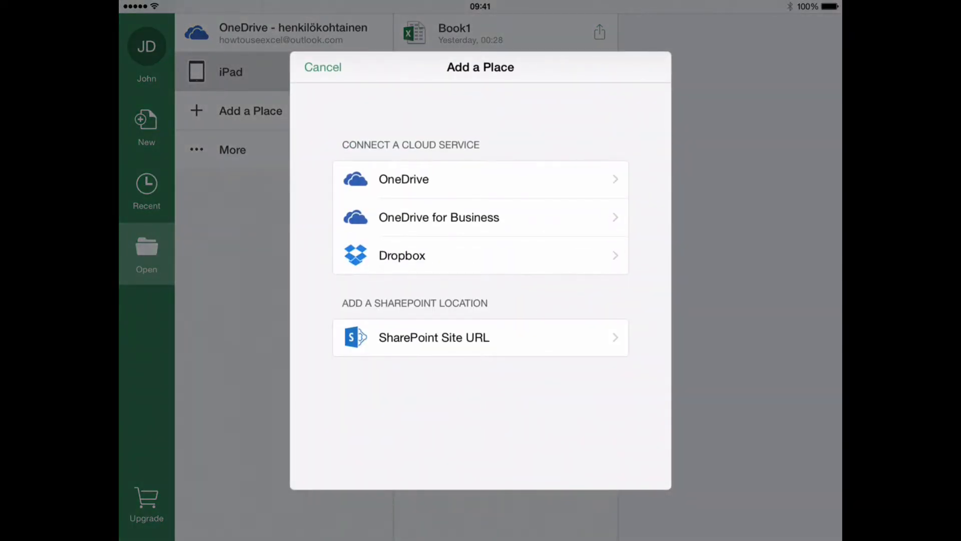
left_click(323, 67)
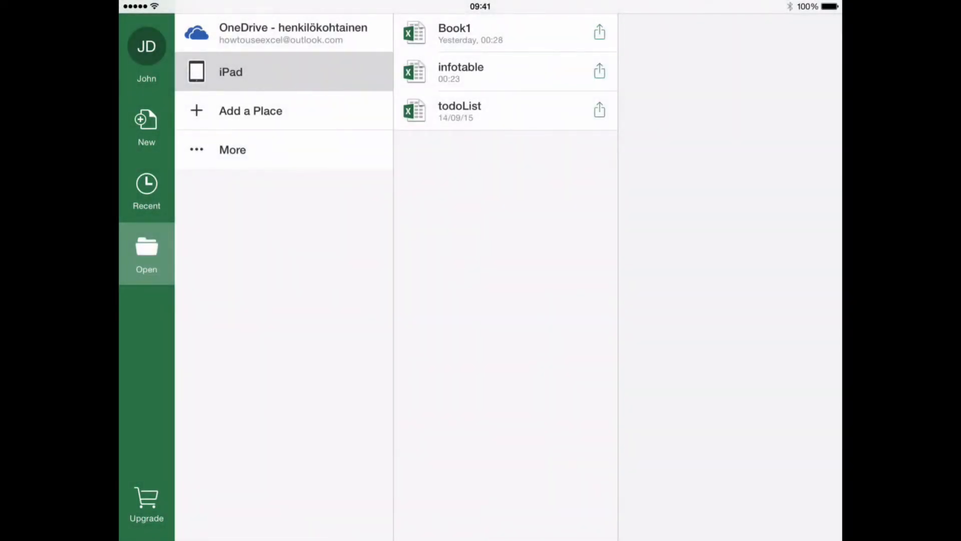
Open the infotable workbook from the iPad and select the East region cell B2.
left_click(461, 72)
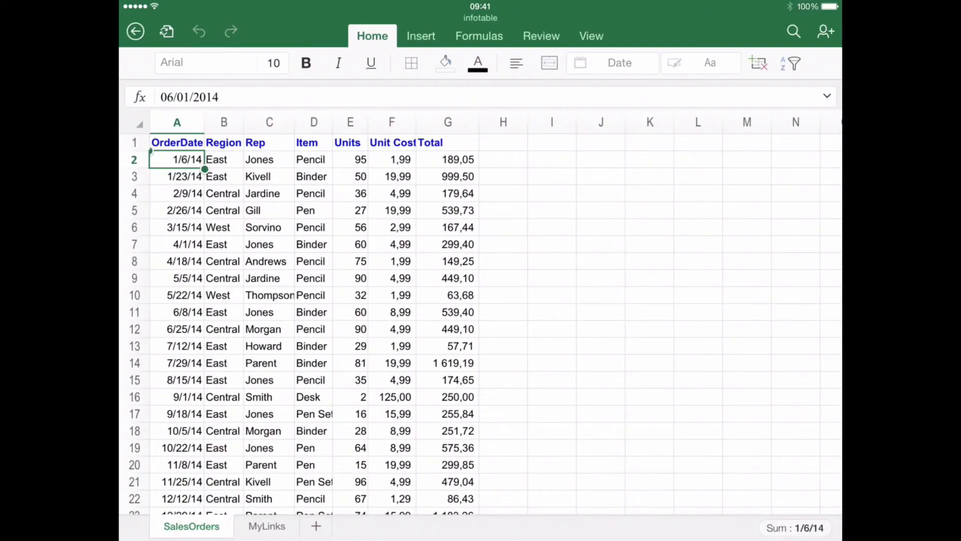
left_click(223, 159)
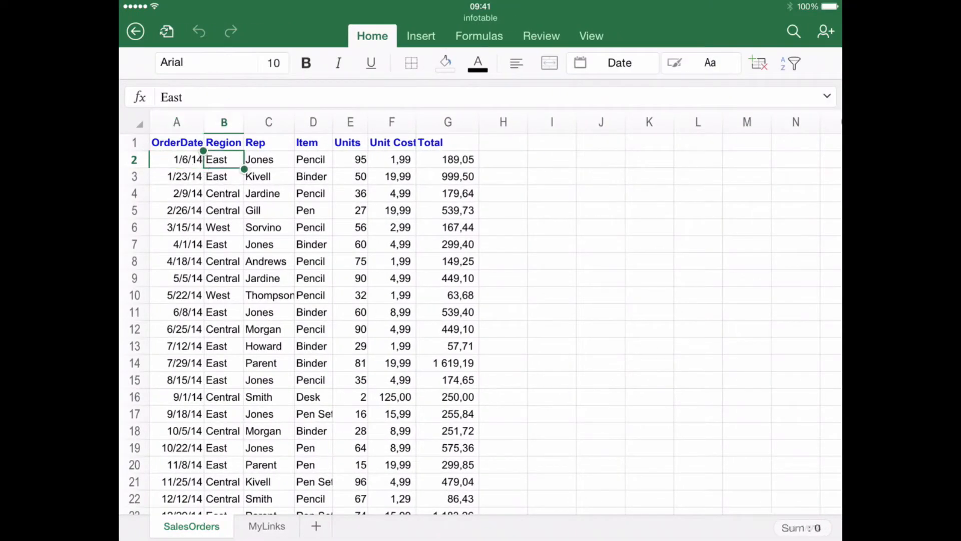
left_click(613, 62)
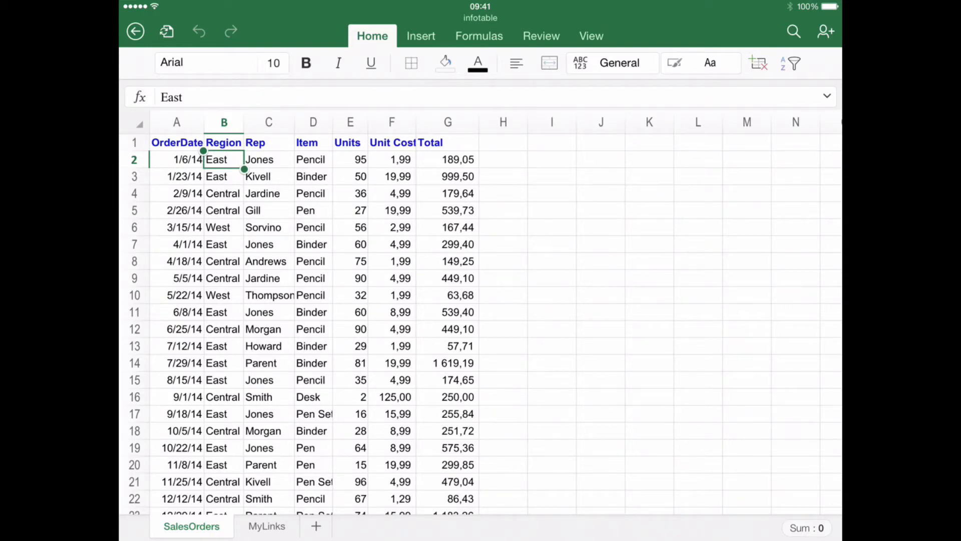
Browse the Formulas tab function categories, return to Home, and select row 9.
left_click(478, 36)
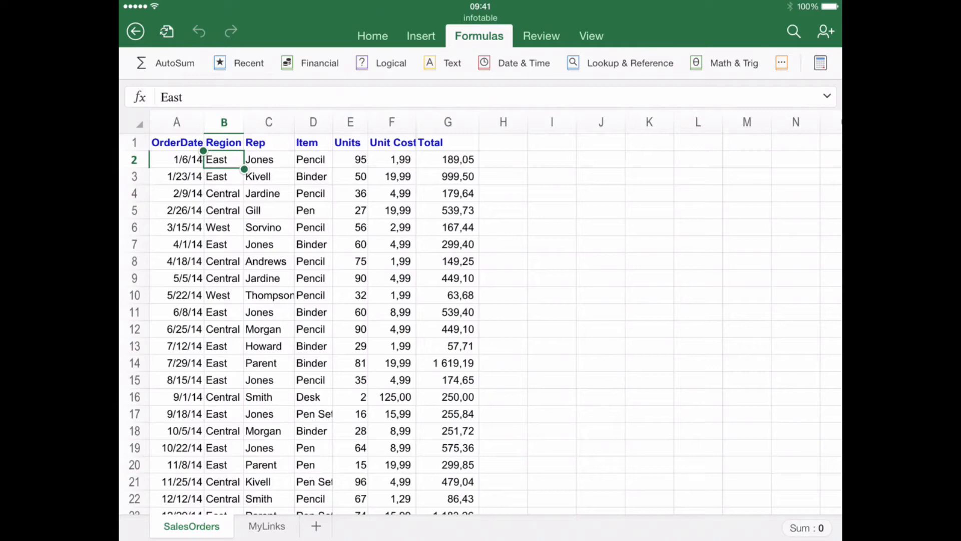
left_click(781, 63)
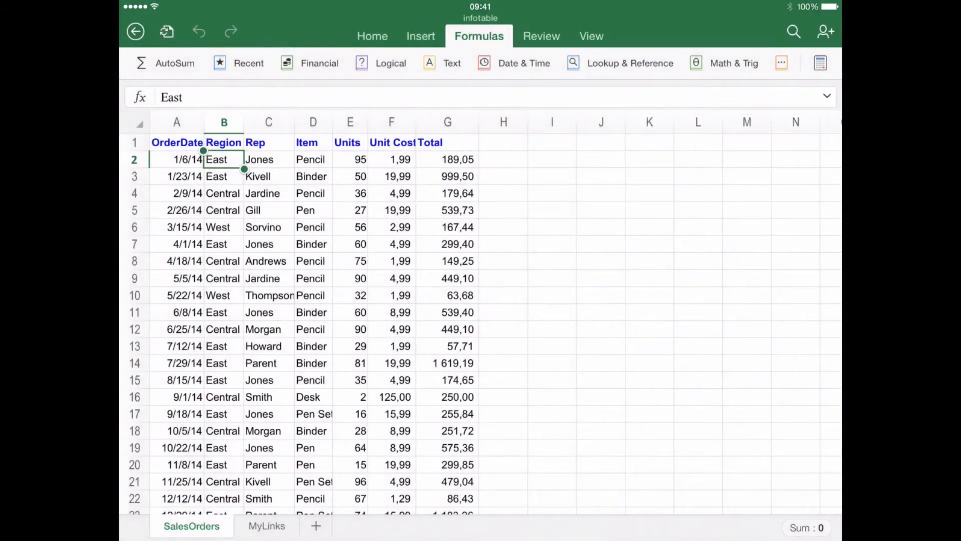
left_click(372, 35)
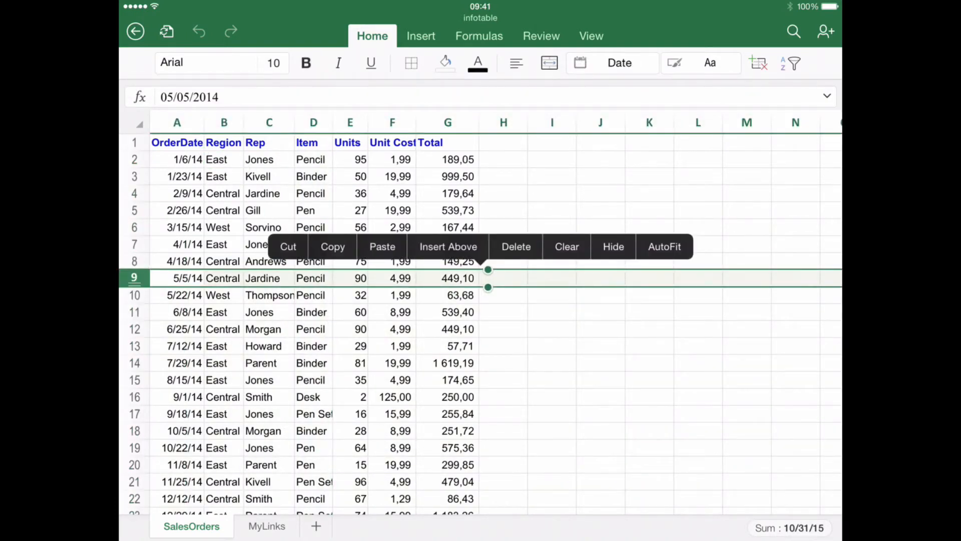
Dismiss the row menu and select the Binder cell of the 1/23/14 Kivell order.
left_click(449, 246)
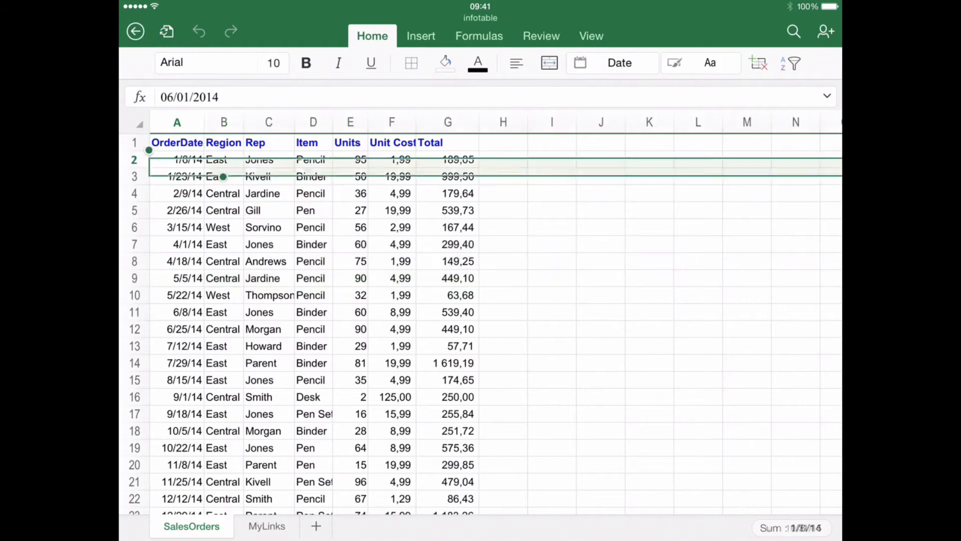
left_click(176, 160)
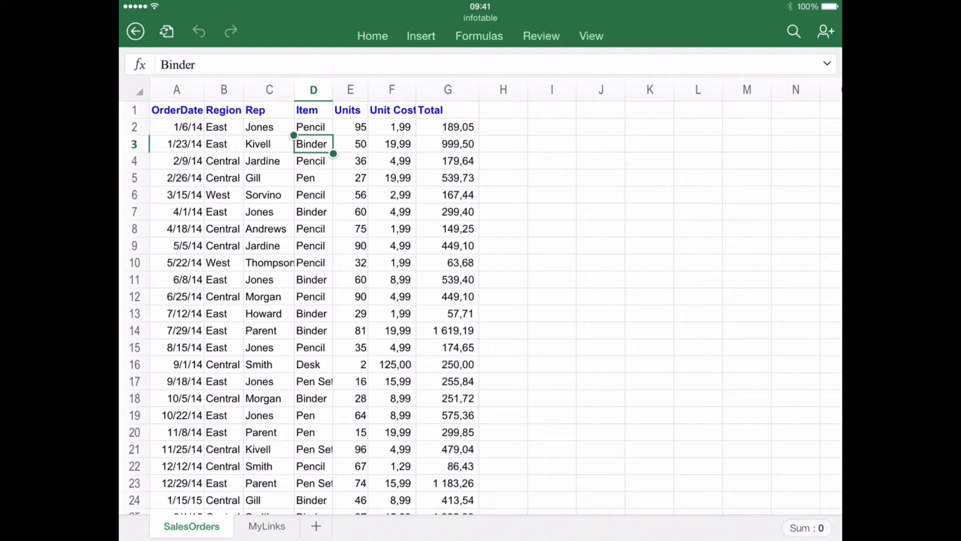
left_click(421, 35)
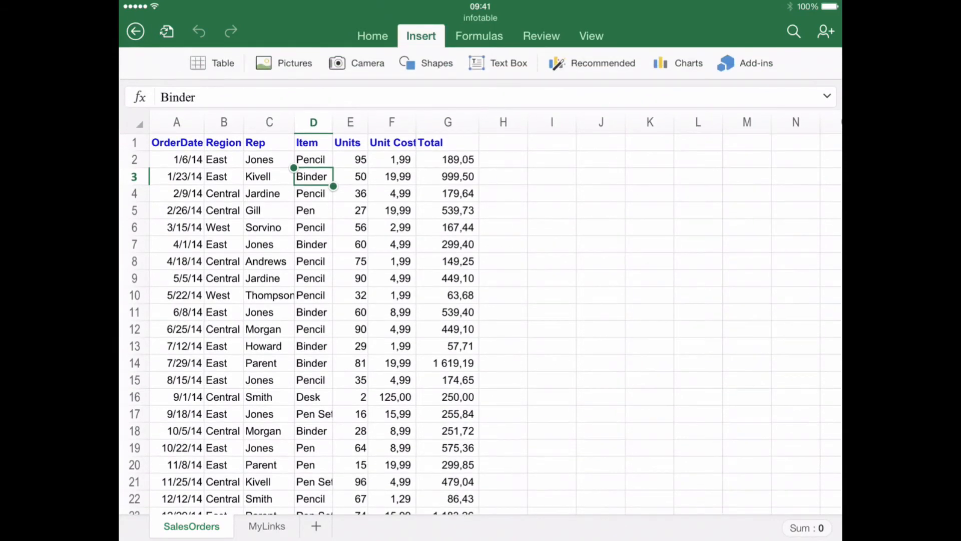
left_click(212, 62)
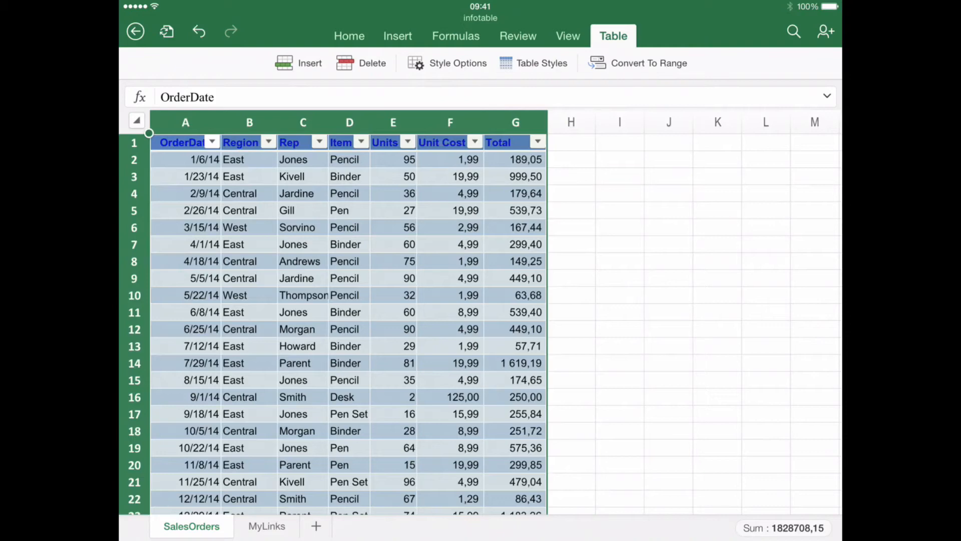
left_click(313, 177)
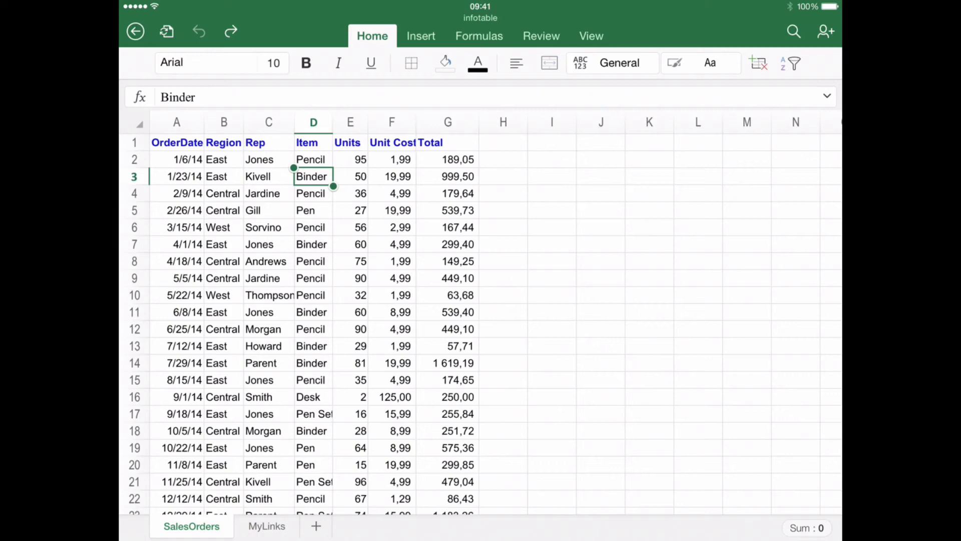
left_click(420, 35)
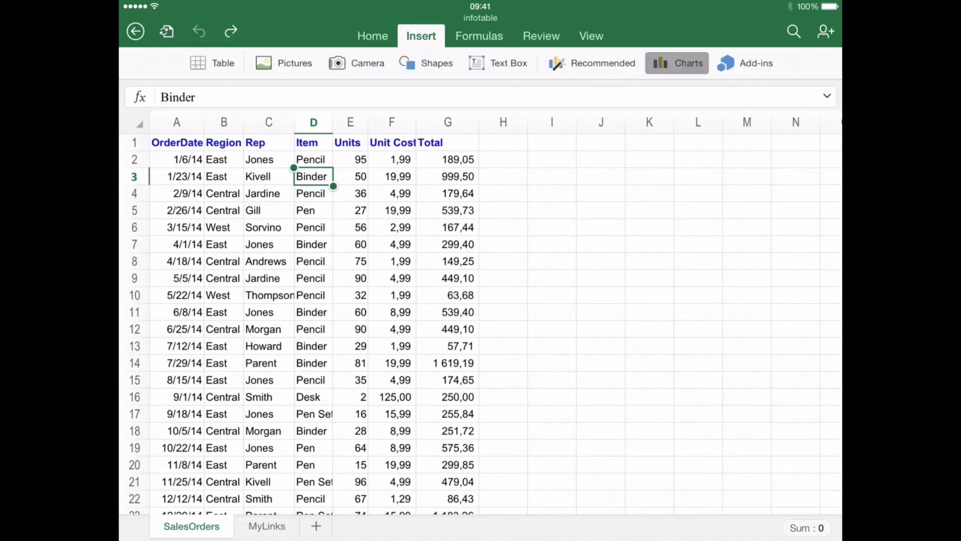
left_click(677, 62)
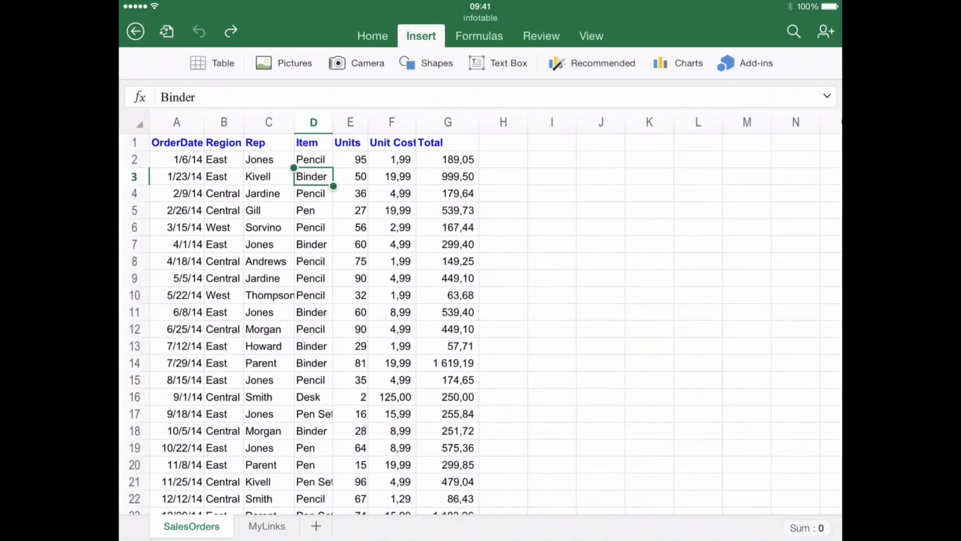
left_click(372, 36)
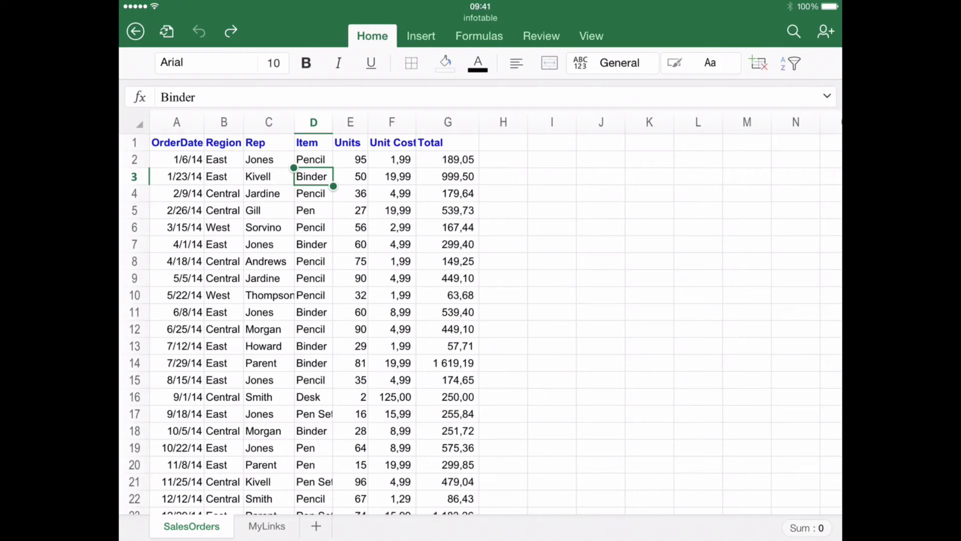